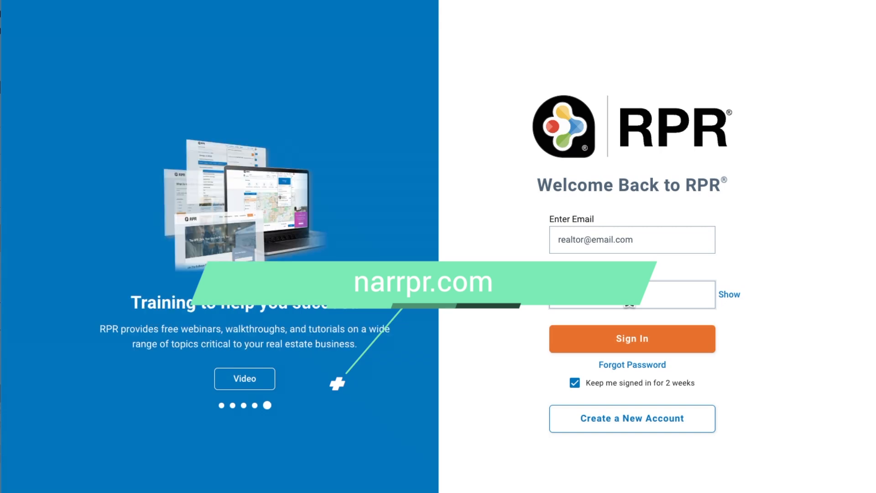
- Sign in to RPR and go to Research > Residential Market Trends
left_click(632, 338)
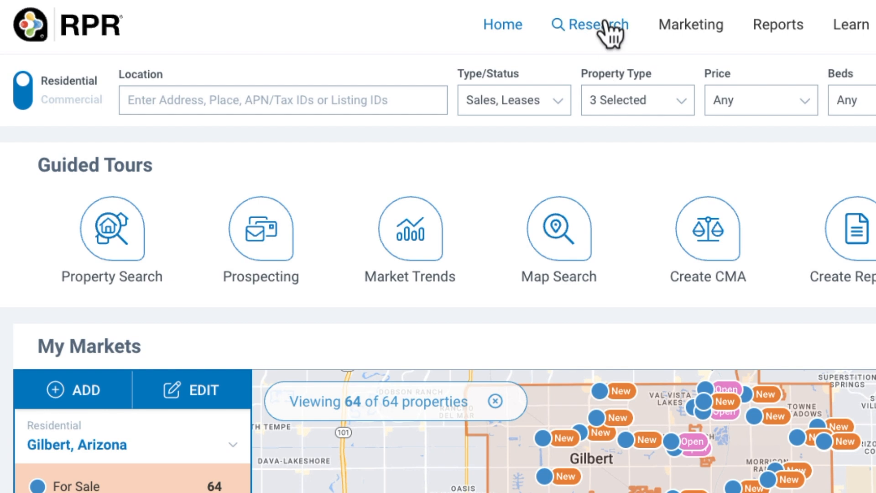
left_click(589, 25)
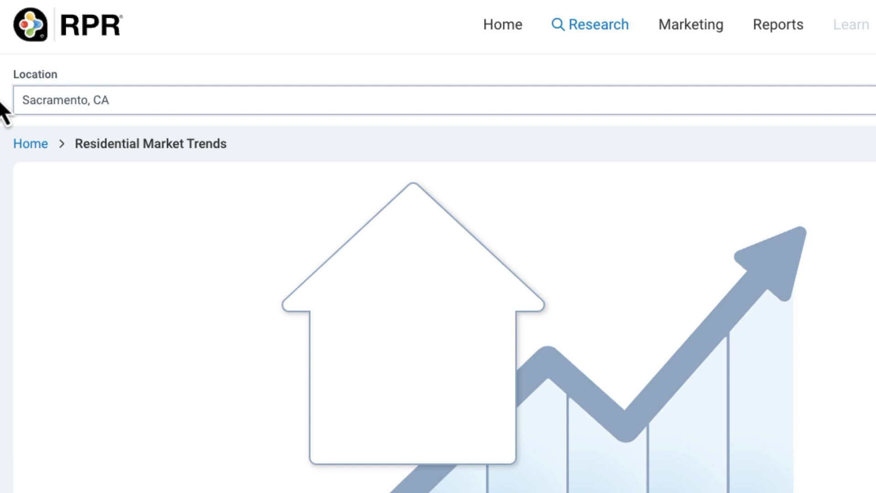
- Load the Sacramento, California report and review the January 2024 key details
left_click(842, 77)
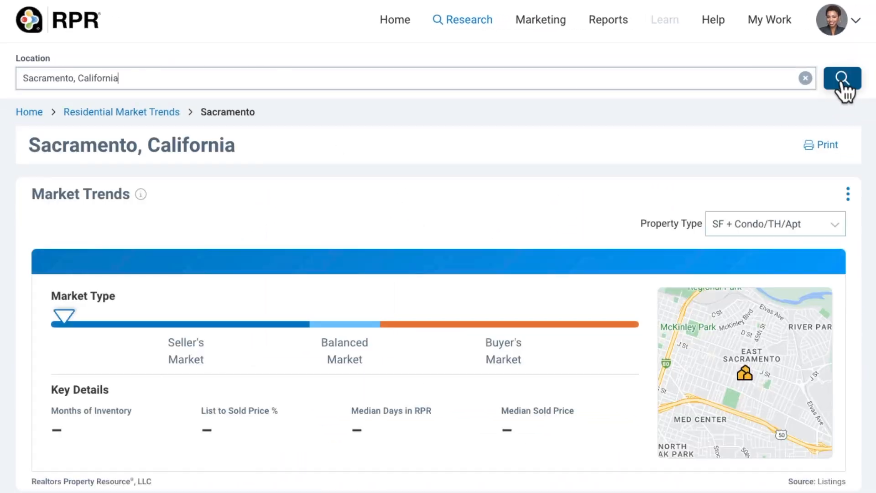
left_click(842, 78)
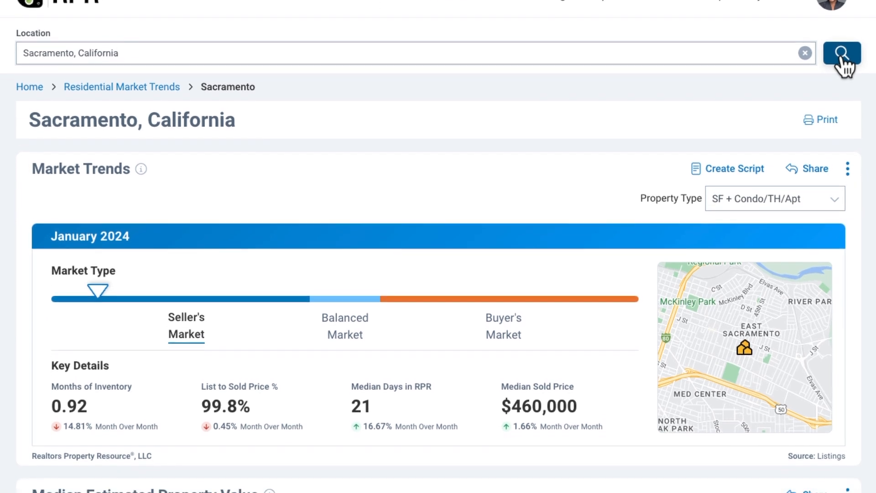
scroll("down", 3)
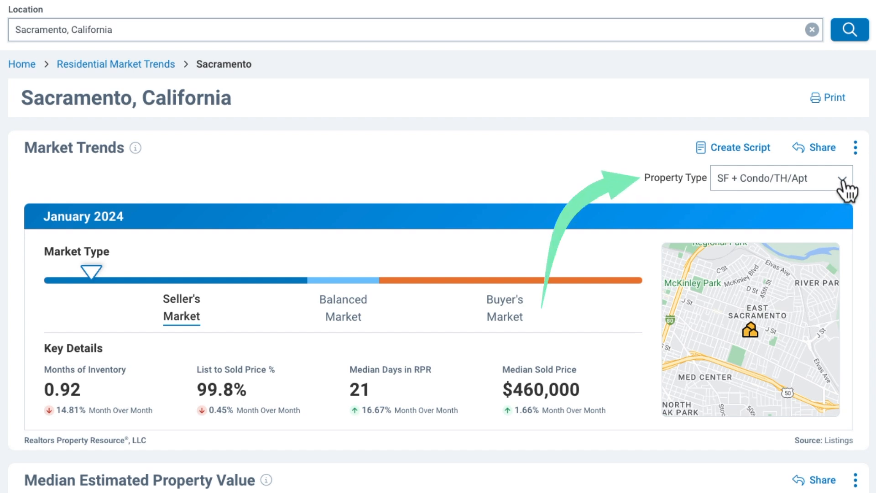
- Set the property type to Single Family and apply it to all charts
left_click(779, 178)
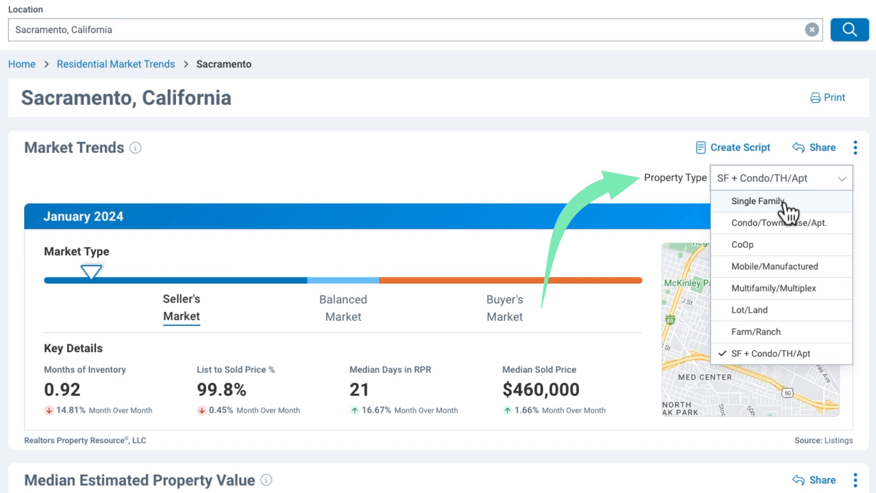
left_click(757, 200)
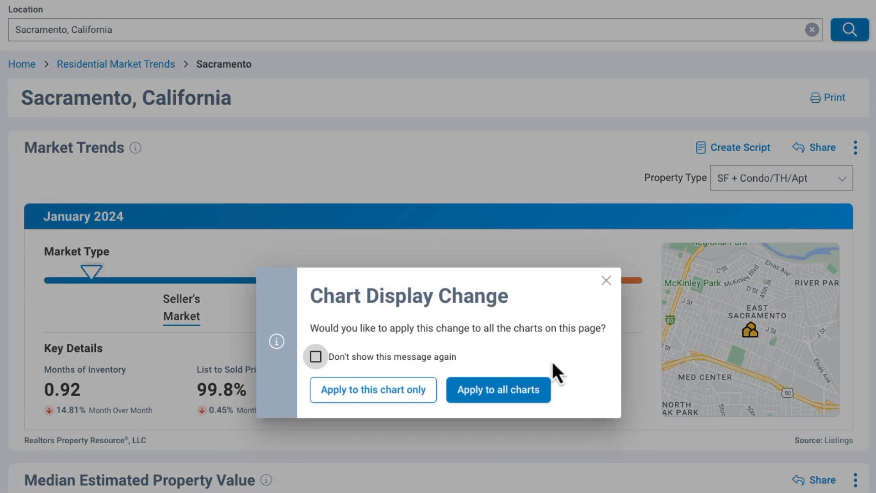
left_click(498, 389)
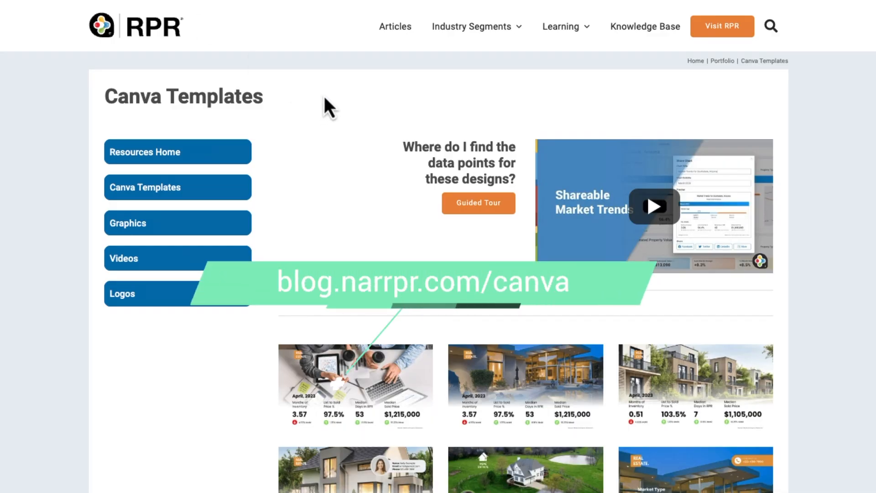
mouse_move(351, 129)
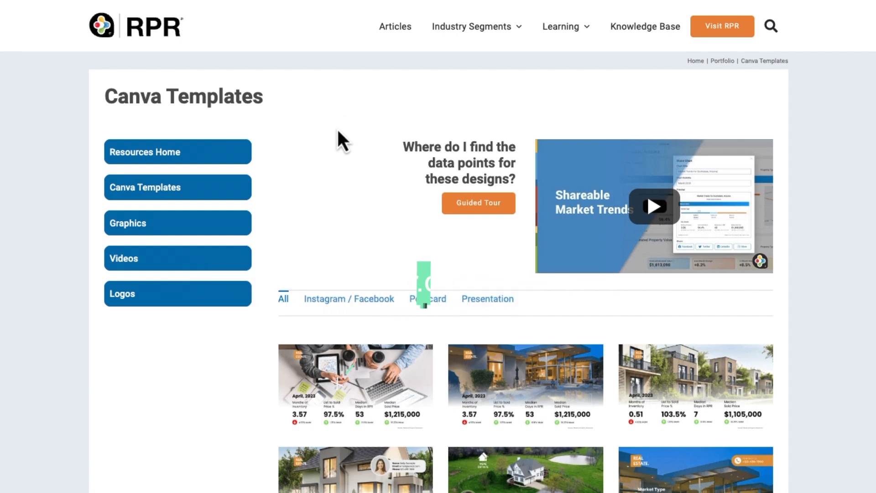
- Go to the Canva Templates page under the blog's Learning menu
left_click(560, 26)
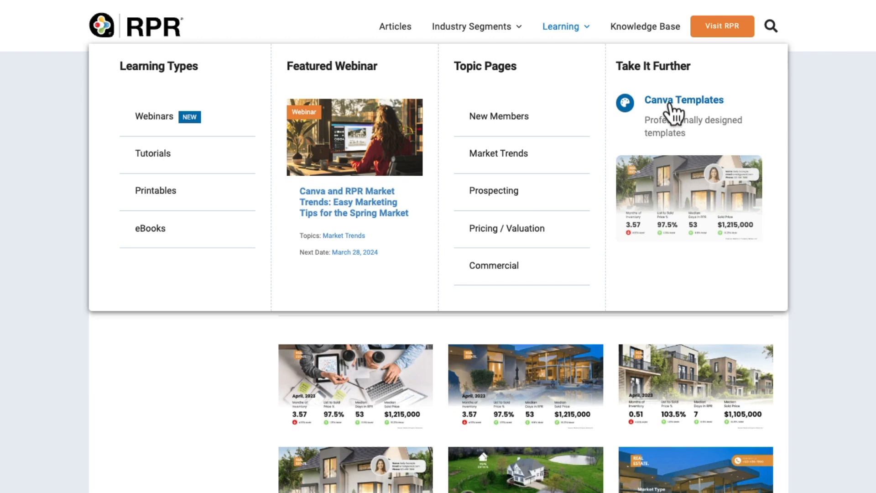
left_click(683, 99)
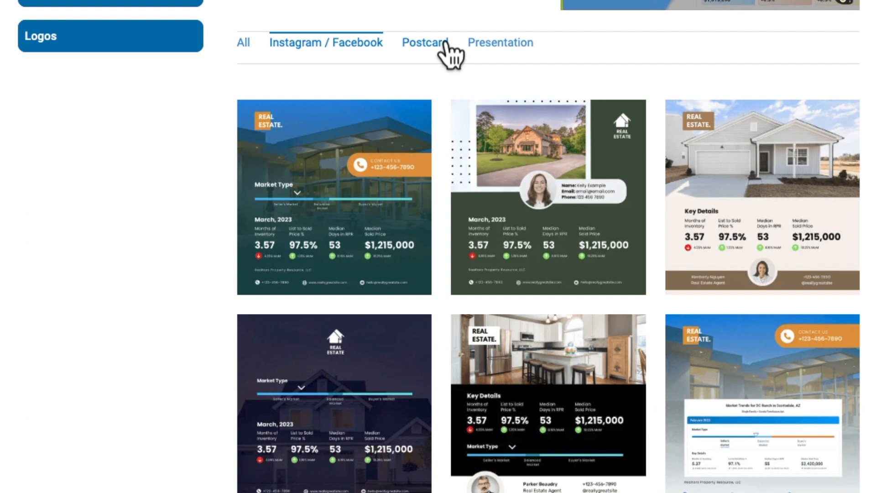
- Filter the templates by Postcard, Presentation, then Instagram / Facebook and browse the grid
left_click(425, 43)
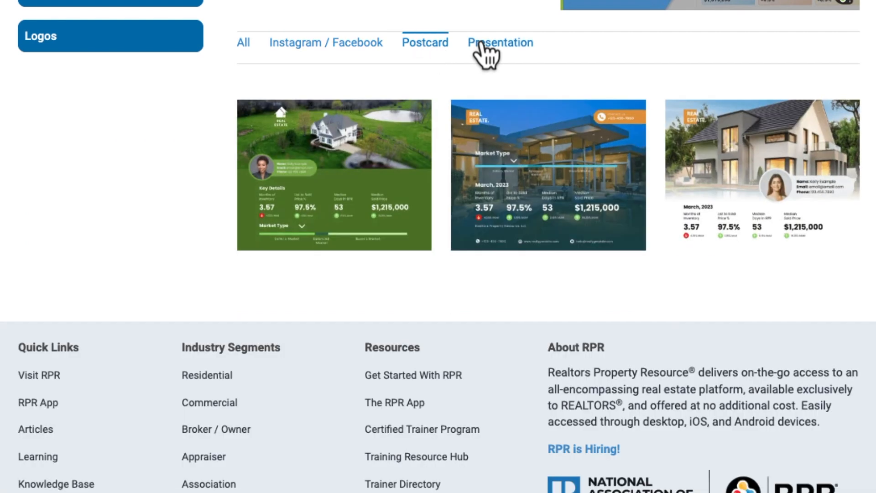
left_click(499, 42)
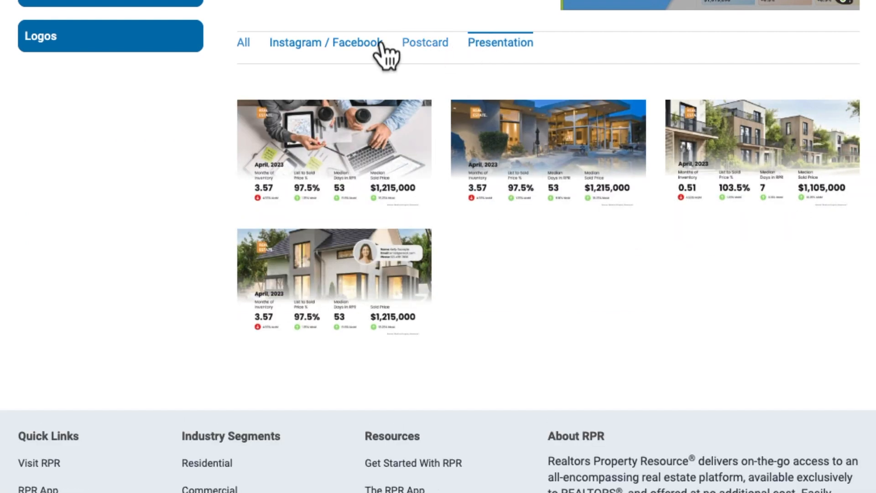
left_click(323, 43)
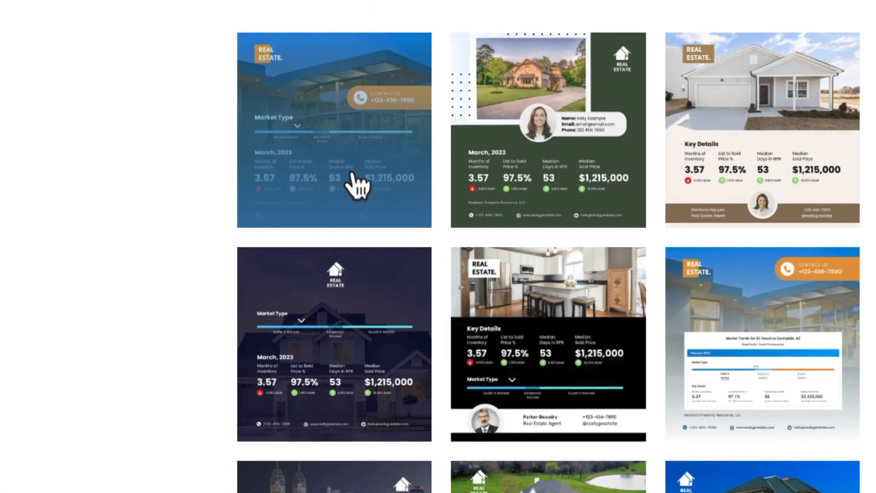
scroll("down", 3)
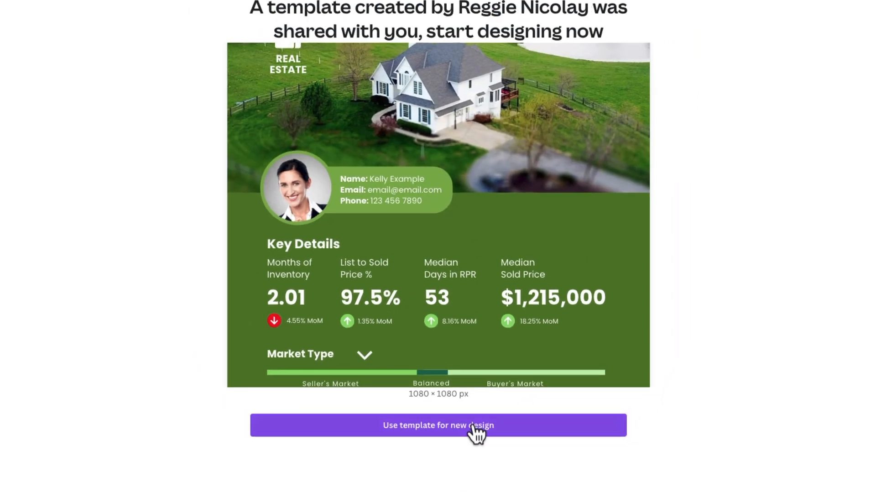
- Start a new Canva design from the shared template and get past the sign-up prompt
scroll("down", 3)
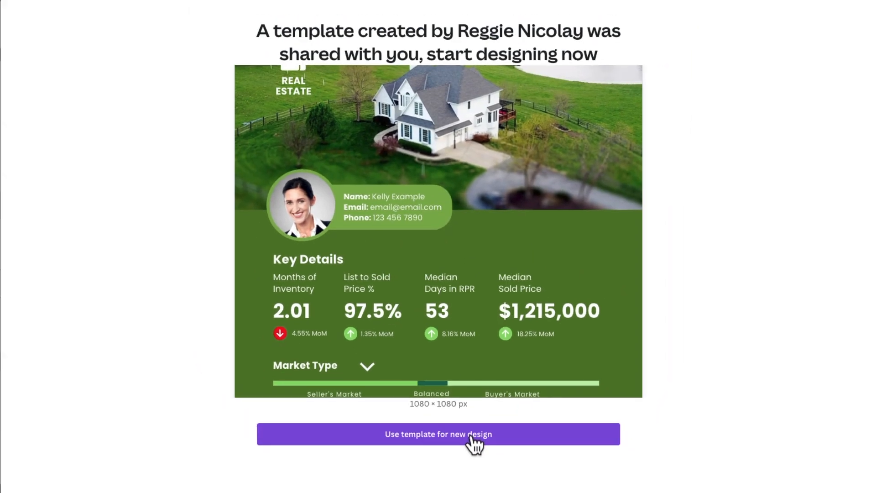
left_click(438, 434)
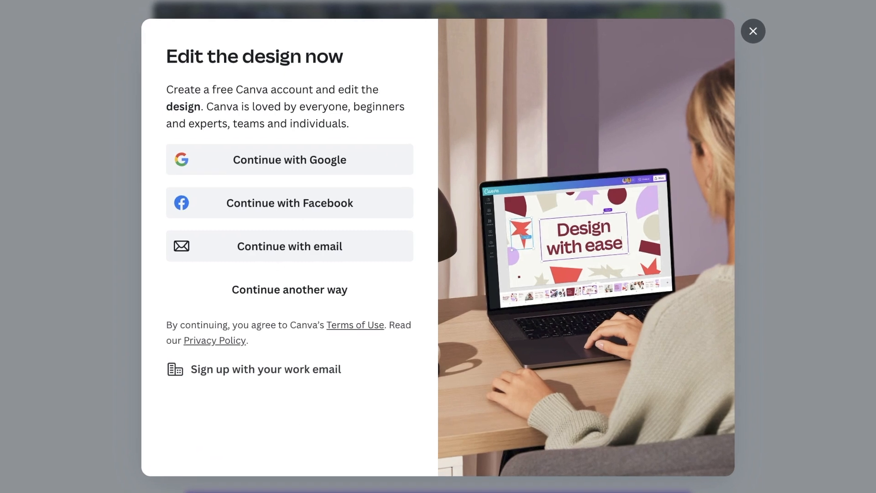
mouse_move(821, 73)
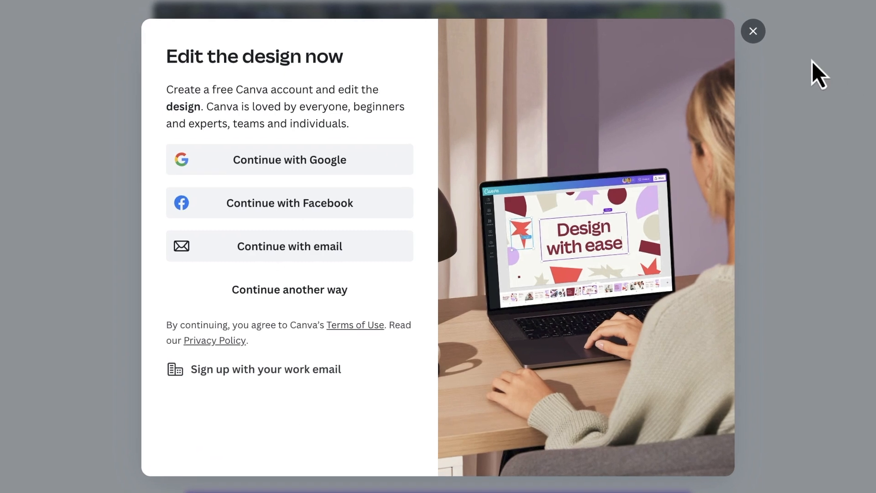
mouse_move(813, 64)
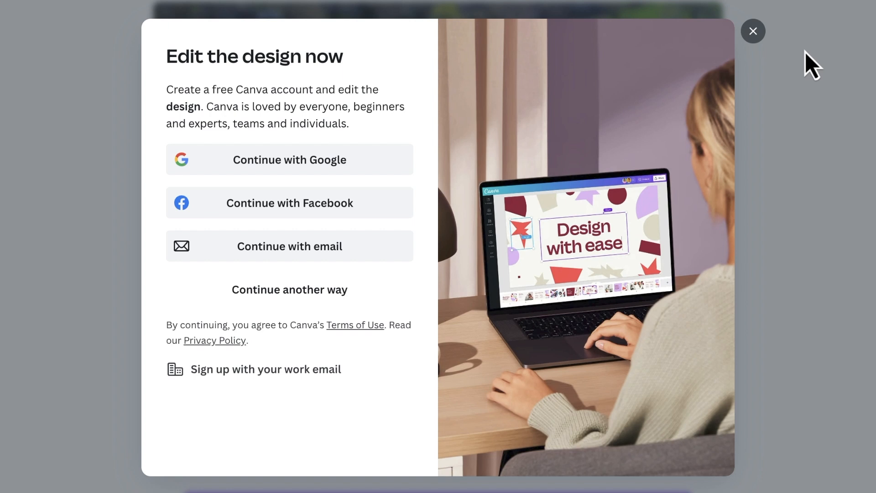
mouse_move(791, 33)
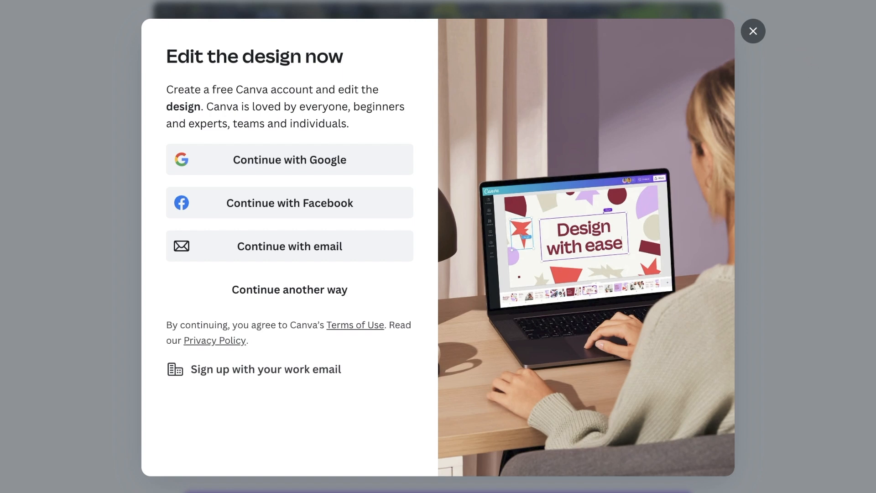
left_click(753, 31)
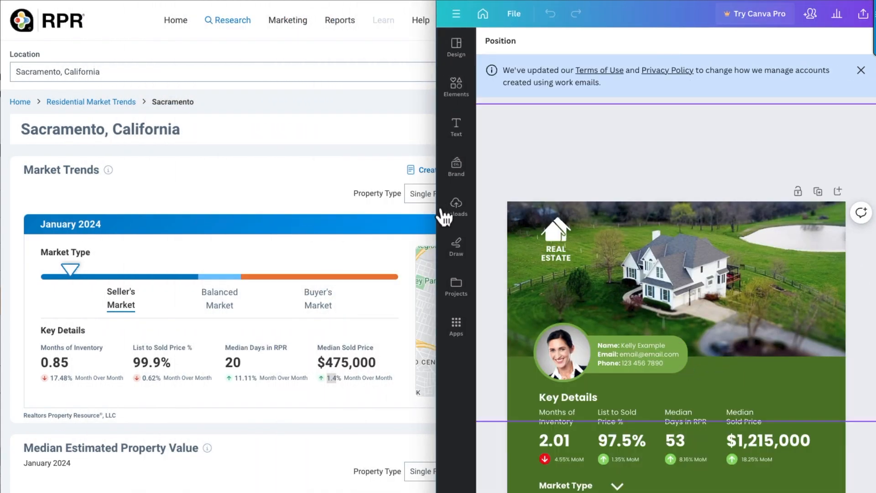
- Enter Sacramento's 0.85, 99.9%, 20 and $475,000 and colour the list-to-sold arrow red
scroll("down", 3)
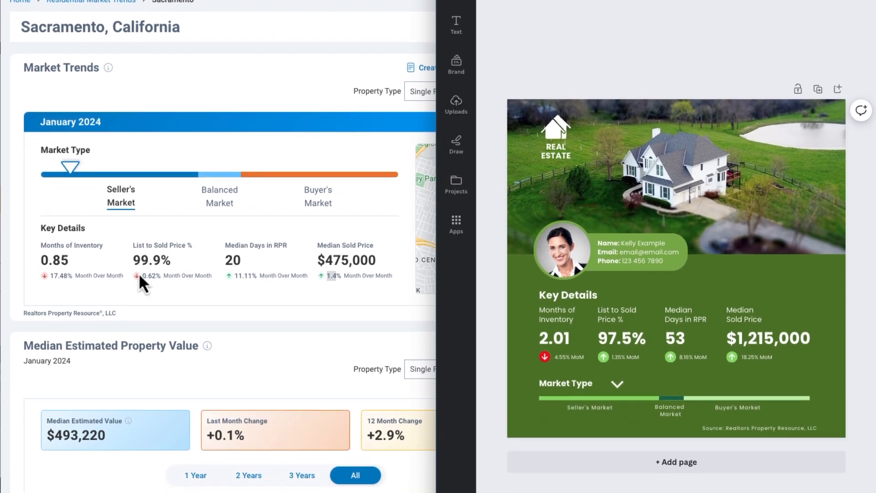
left_click(576, 338)
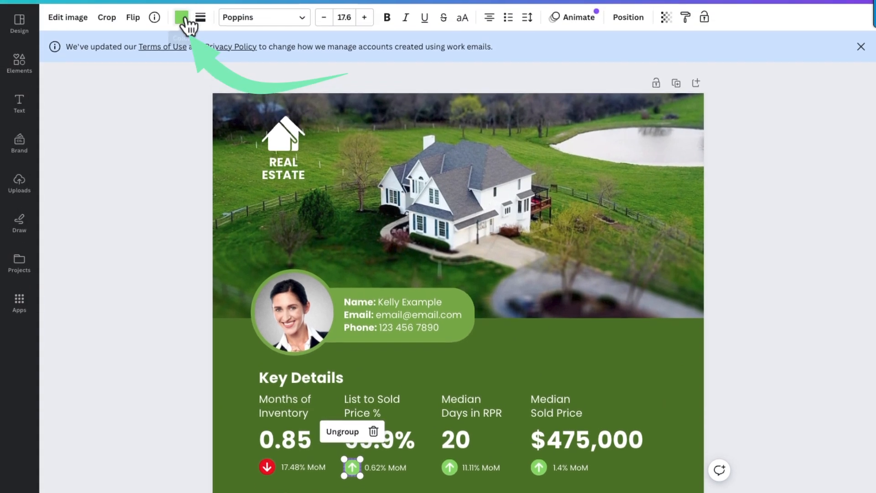
left_click(181, 16)
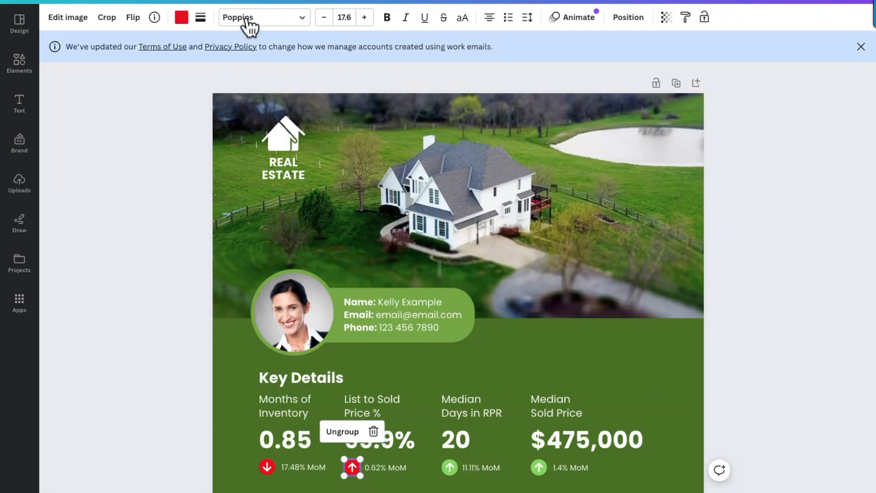
left_click(133, 17)
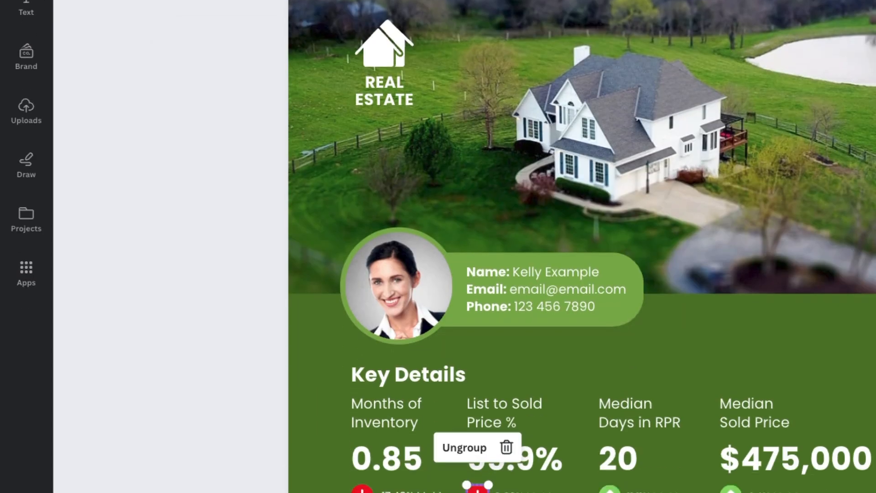
scroll("down", 3)
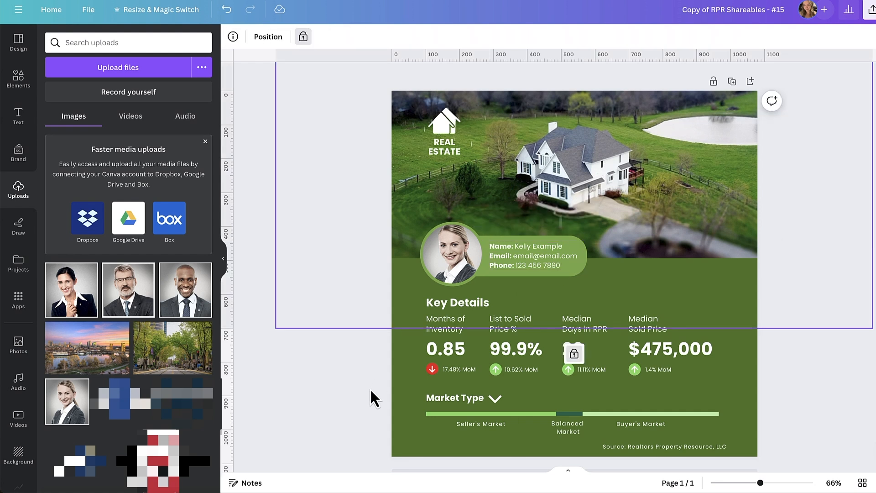
mouse_move(644, 171)
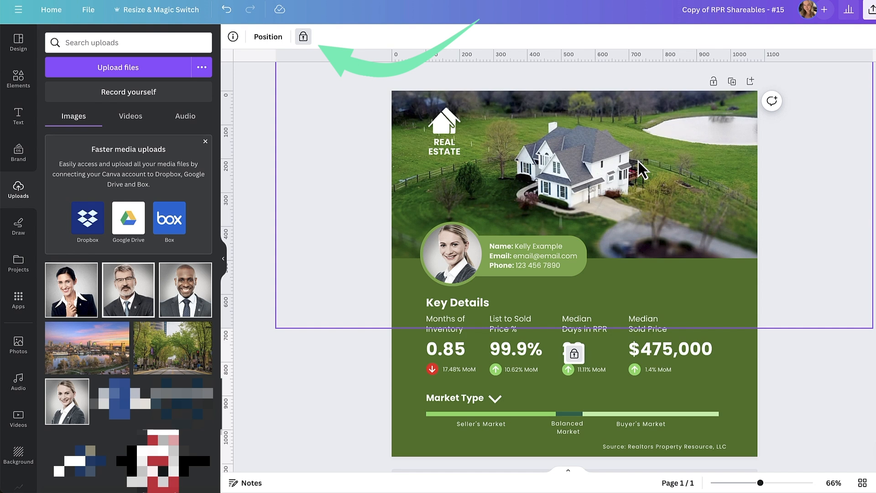
mouse_move(302, 36)
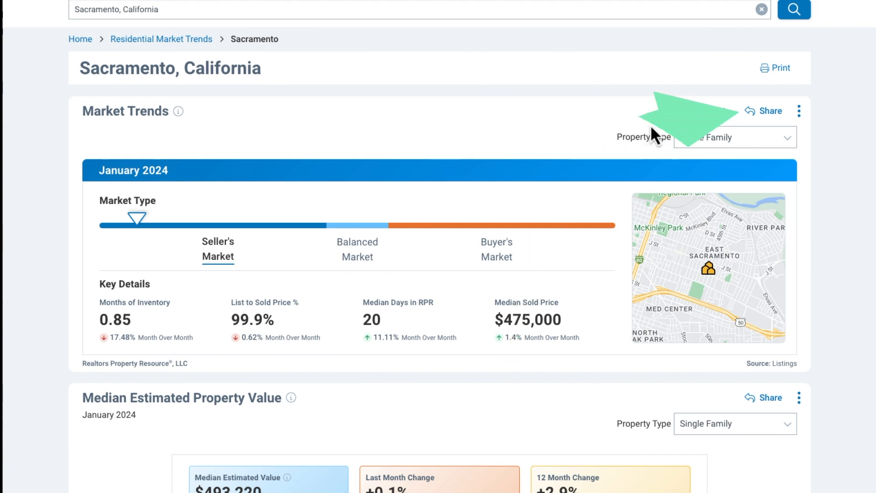
- Copy the Sacramento Market Trends chart image to the clipboard via Share > More
left_click(769, 111)
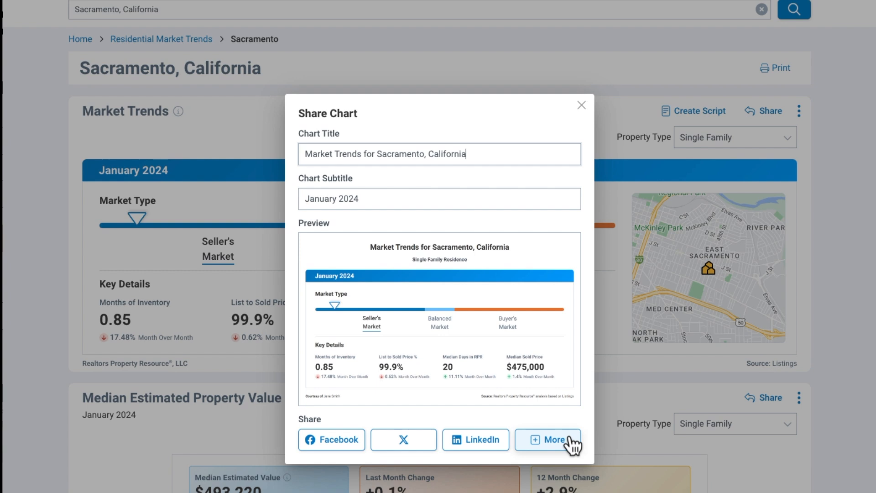
left_click(547, 439)
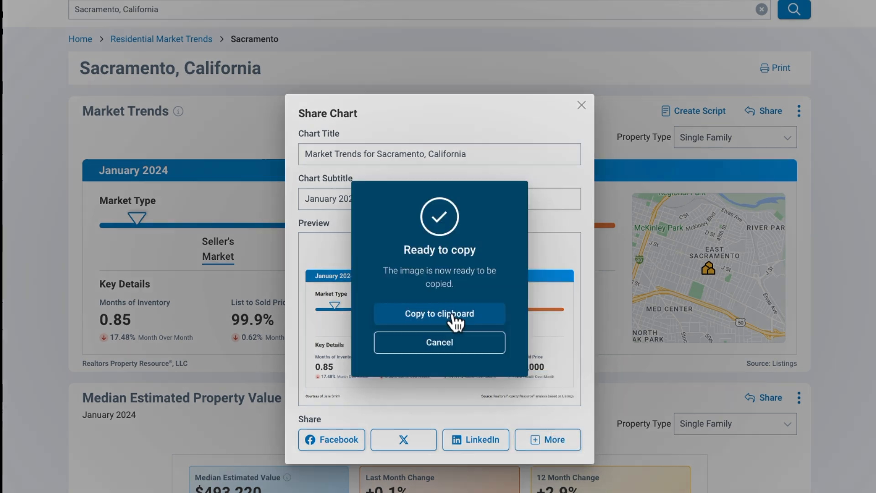
left_click(439, 313)
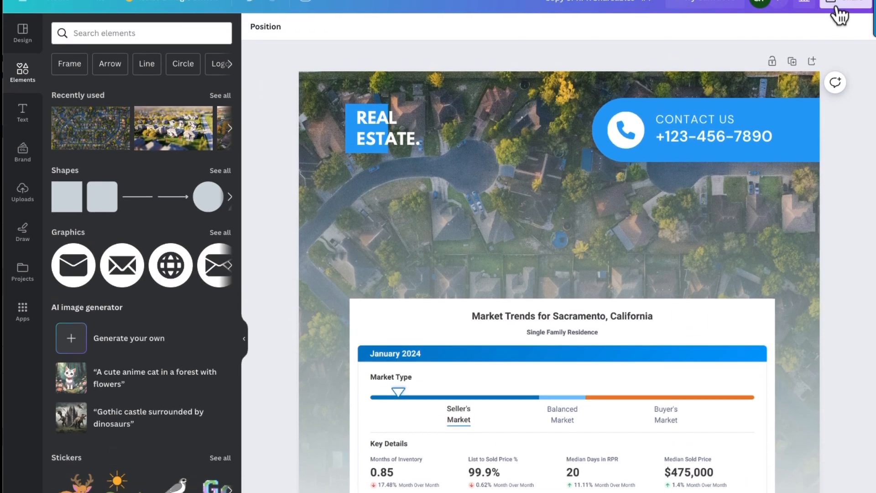
- Set the design to download as PNG and retitle it 'January Market Trends'
left_click(845, 14)
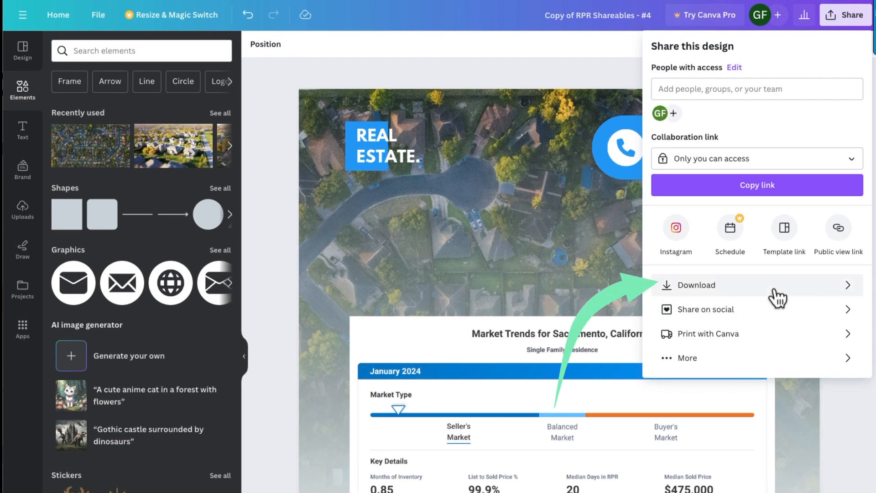
left_click(695, 284)
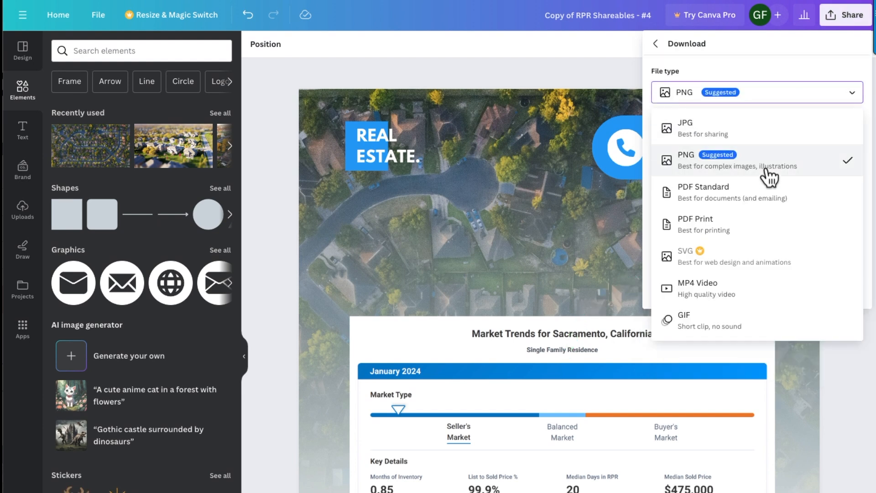
mouse_move(761, 193)
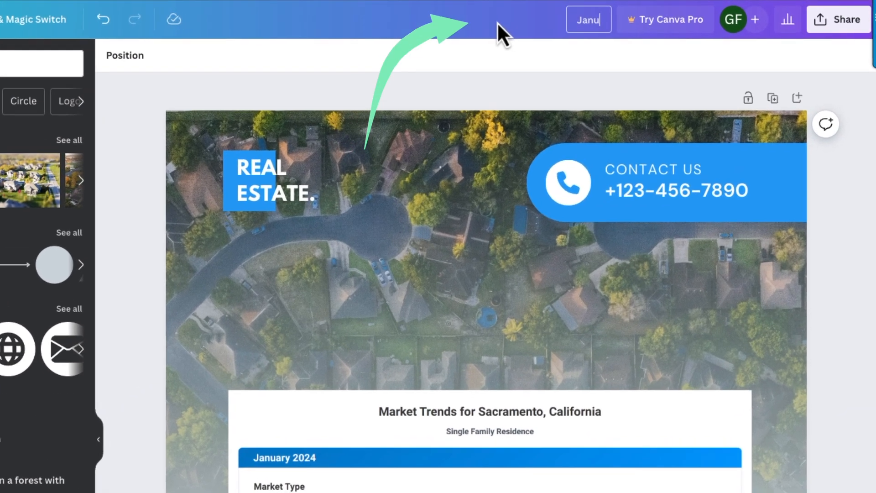
type("January Market Trens")
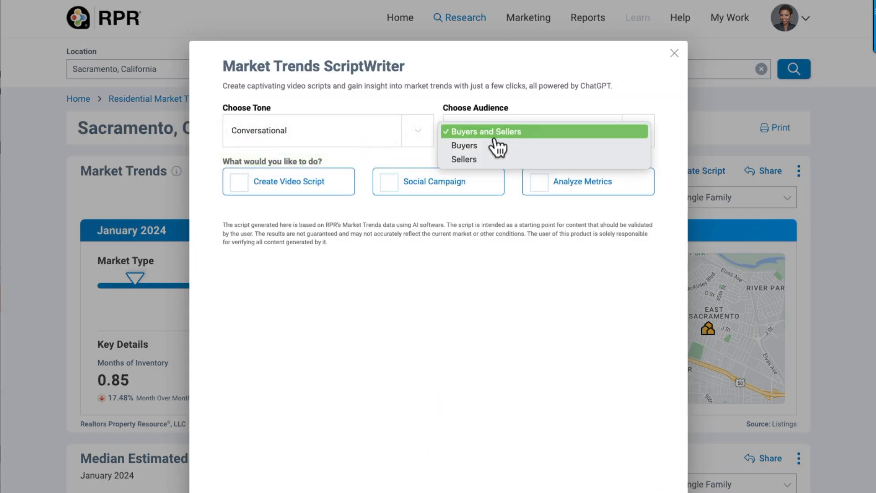
- Set the ScriptWriter audience to Buyers
left_click(465, 146)
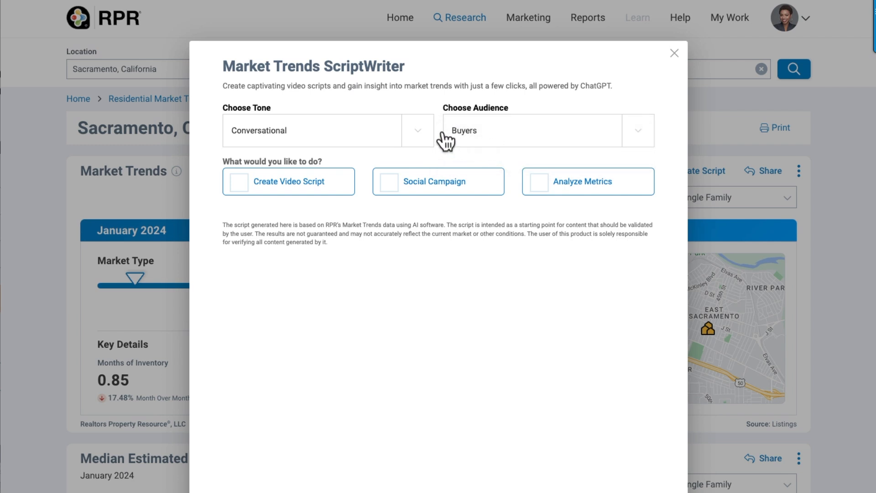